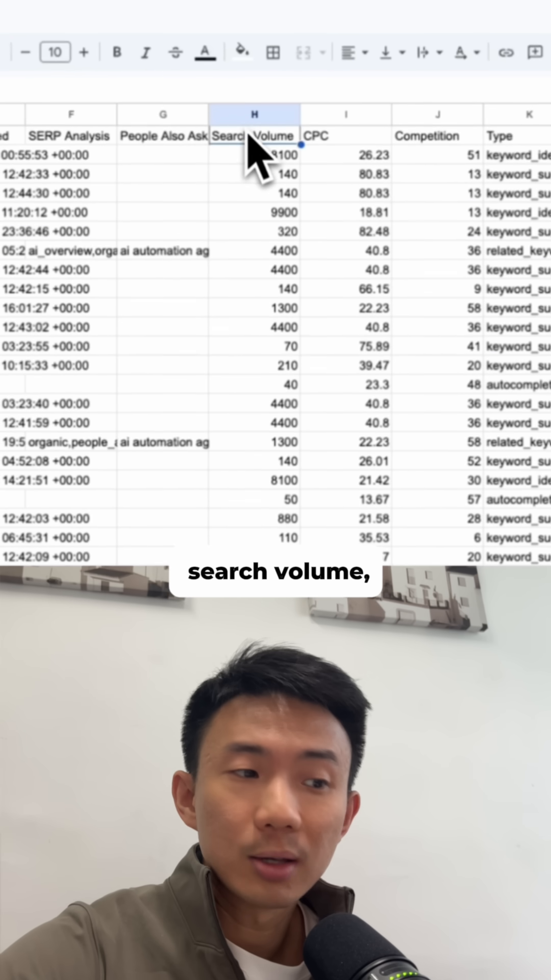
- Select the Content Goal column header on the SERP content-gap tab to review its columns
{"action": "left_click", "coordinate": [347, 114]}
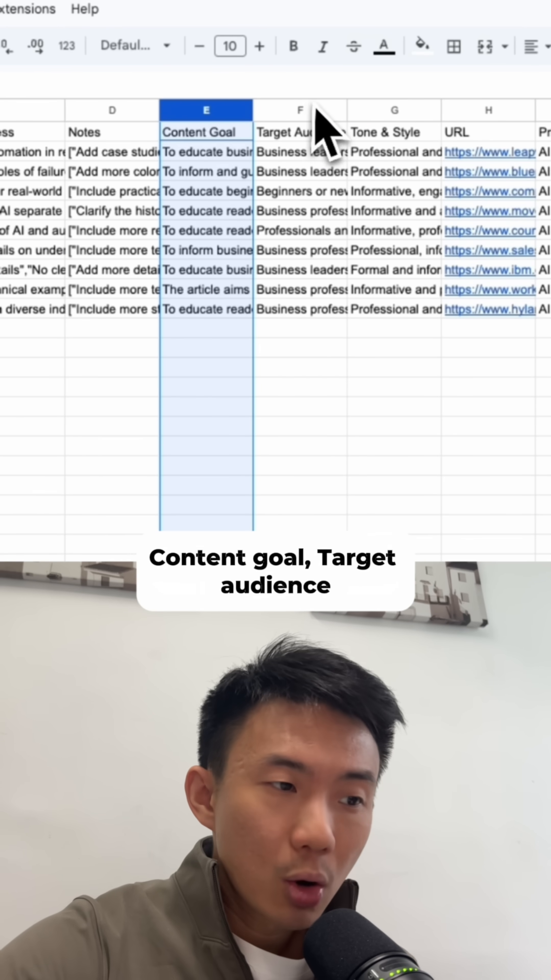
{"action": "left_click", "coordinate": [394, 111]}
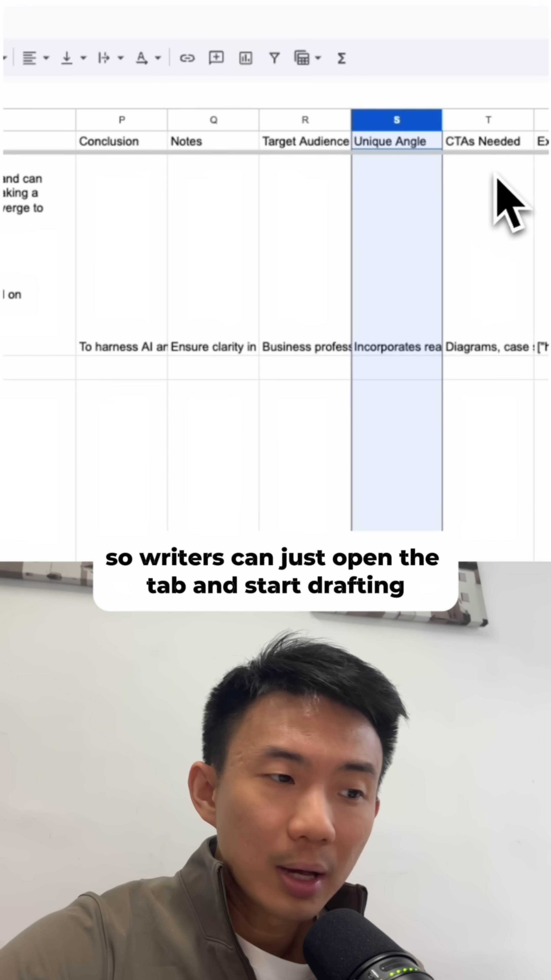
- Select the Unique Angle column header on the content briefs tab
{"action": "left_click", "coordinate": [489, 119]}
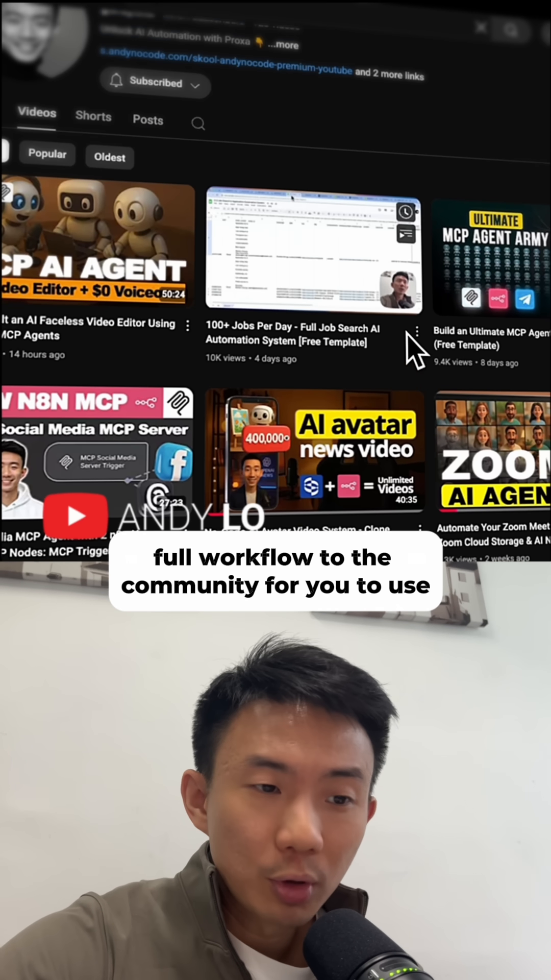
- Scroll through the channel's uploaded automation tutorial videos
{"action": "scroll", "scroll_direction": "down", "scroll_amount": 3}
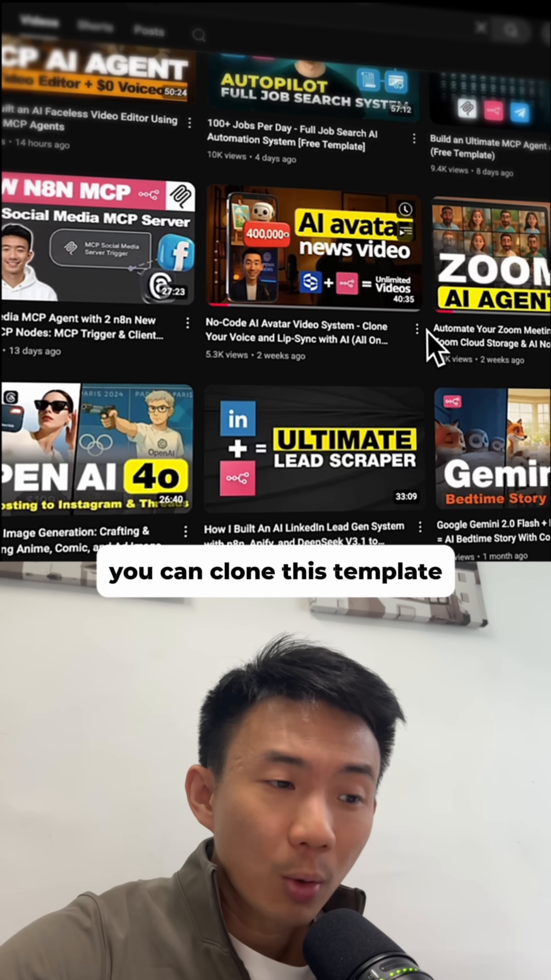
{"action": "scroll", "scroll_direction": "down", "scroll_amount": 3}
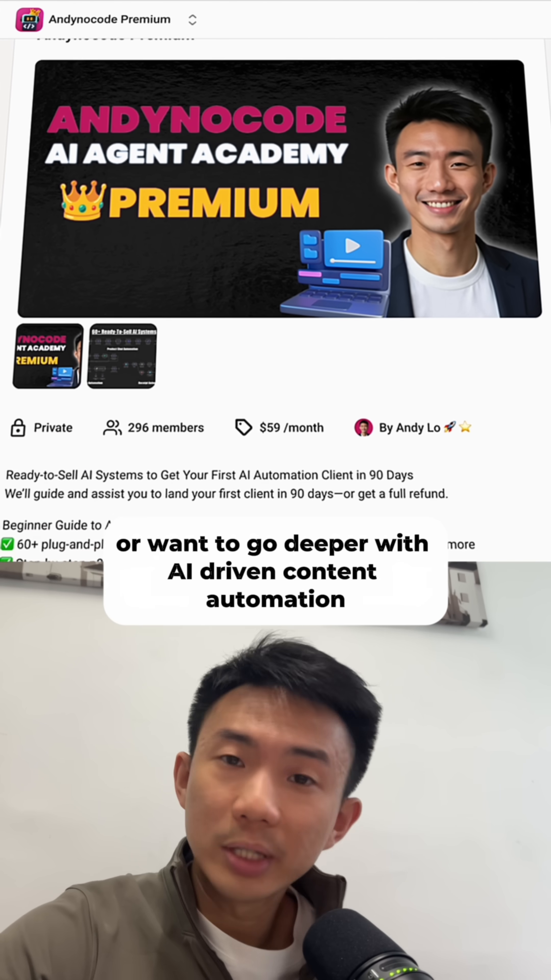
- Scroll down the premium community About page to reveal its benefits list
{"action": "scroll", "scroll_direction": "down", "scroll_amount": 3}
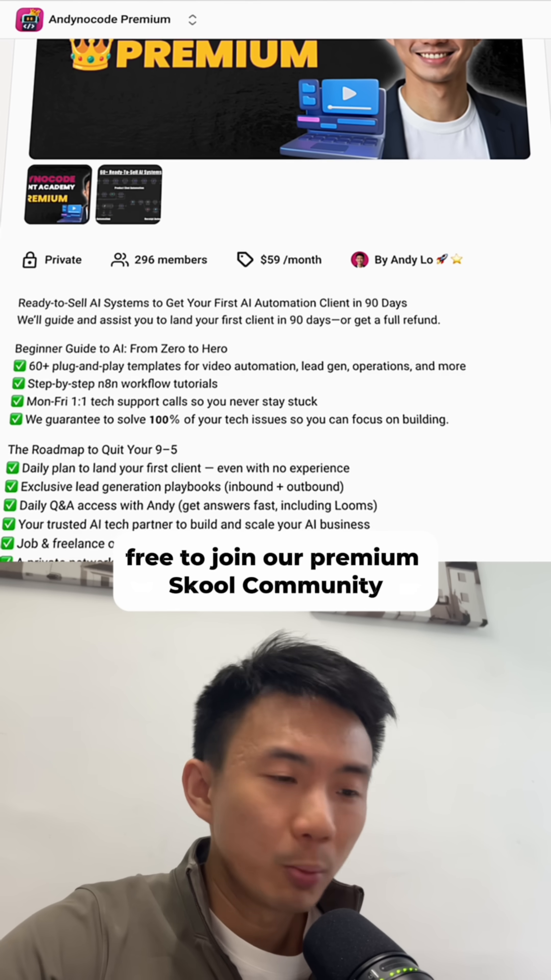